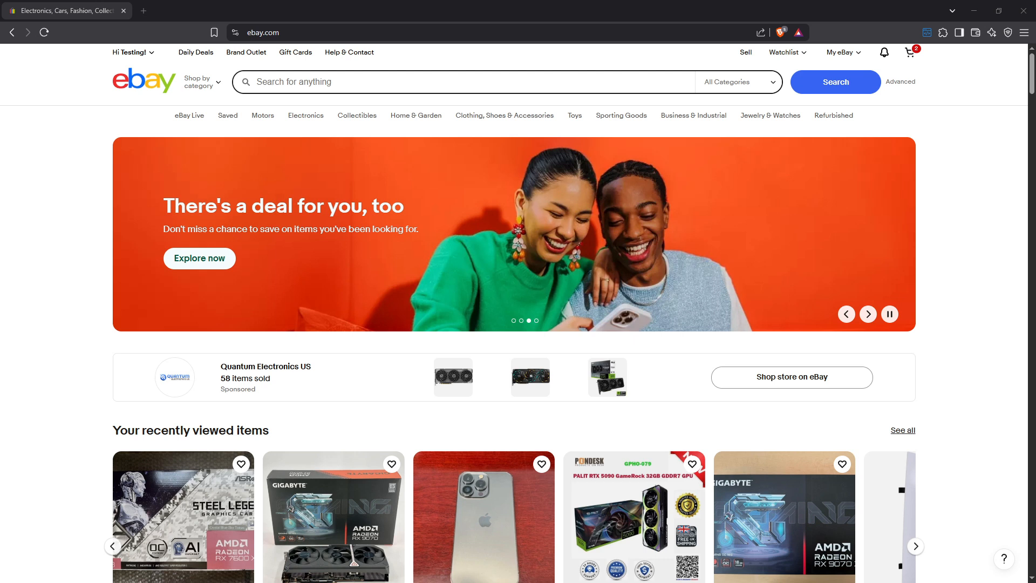
# Expand the "Hi …" greeting menu on the eBay home page to show account options.
pyautogui.click(868, 314)
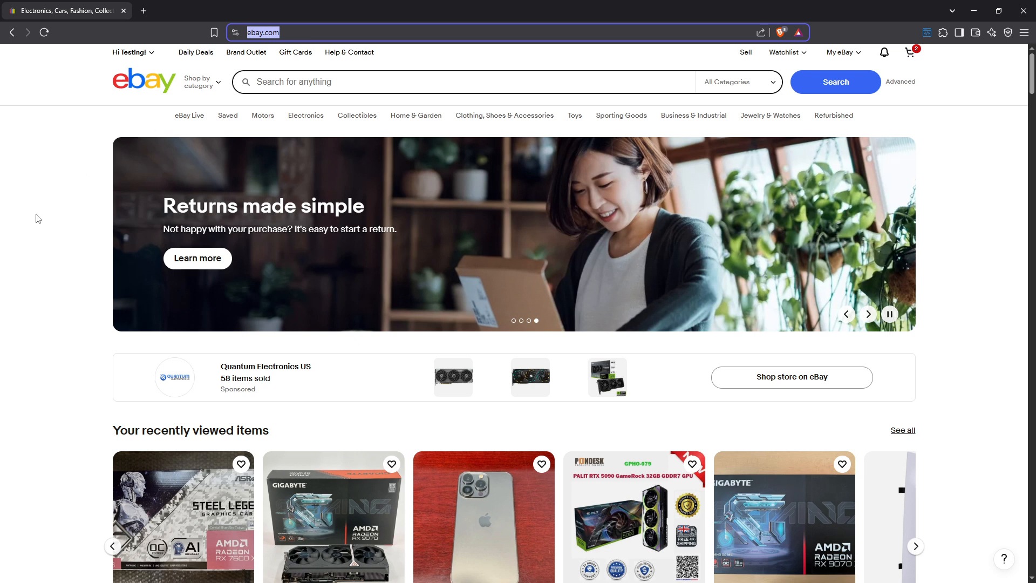
pyautogui.click(131, 51)
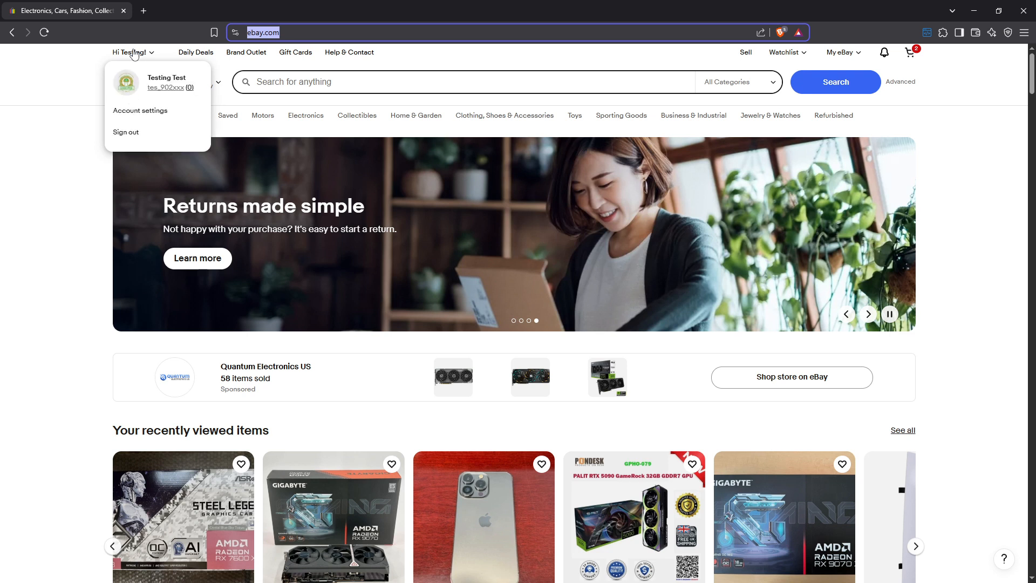
# Go to Account settings and choose Subscriptions under the Selling section.
pyautogui.click(140, 110)
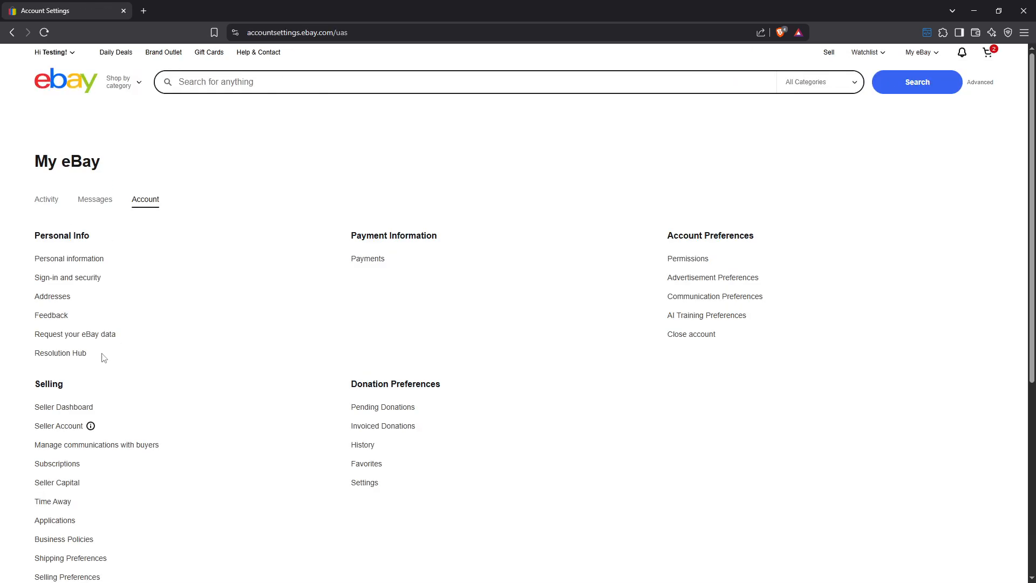
pyautogui.scroll(-3)
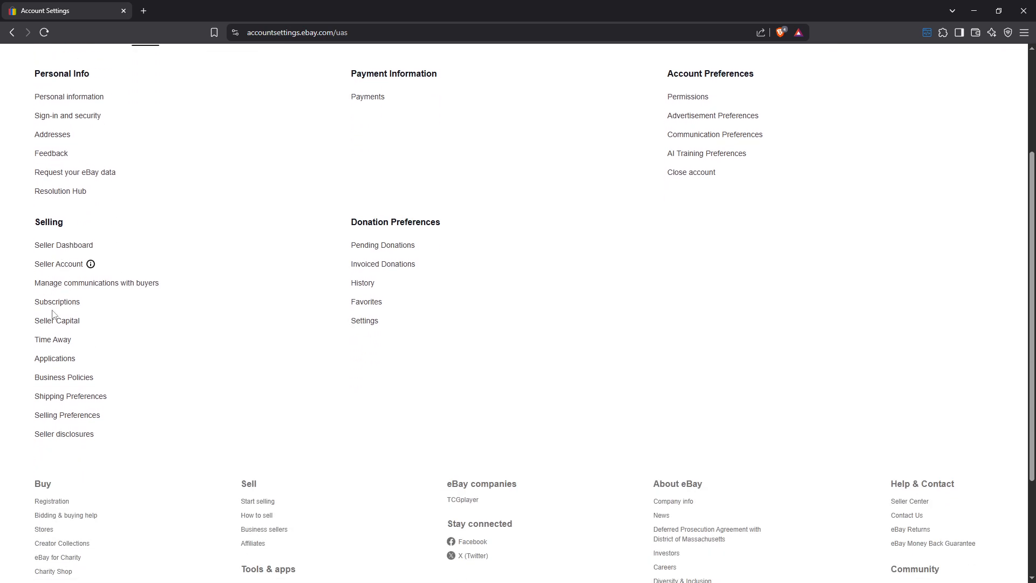
pyautogui.click(57, 302)
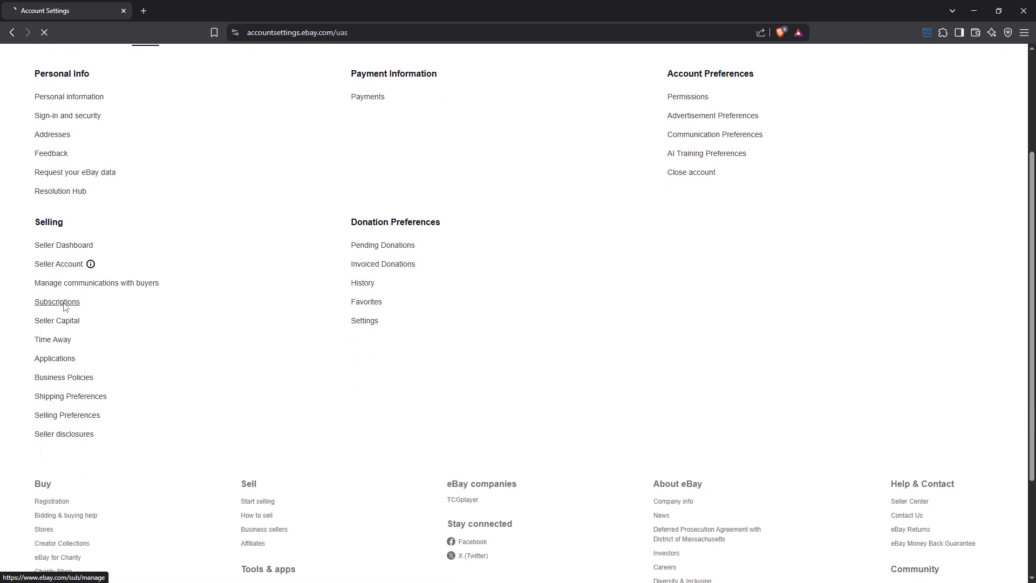
# Land on Seller Hub > Store > Subscriptions showing no active Store subscription.
pyautogui.click(57, 302)
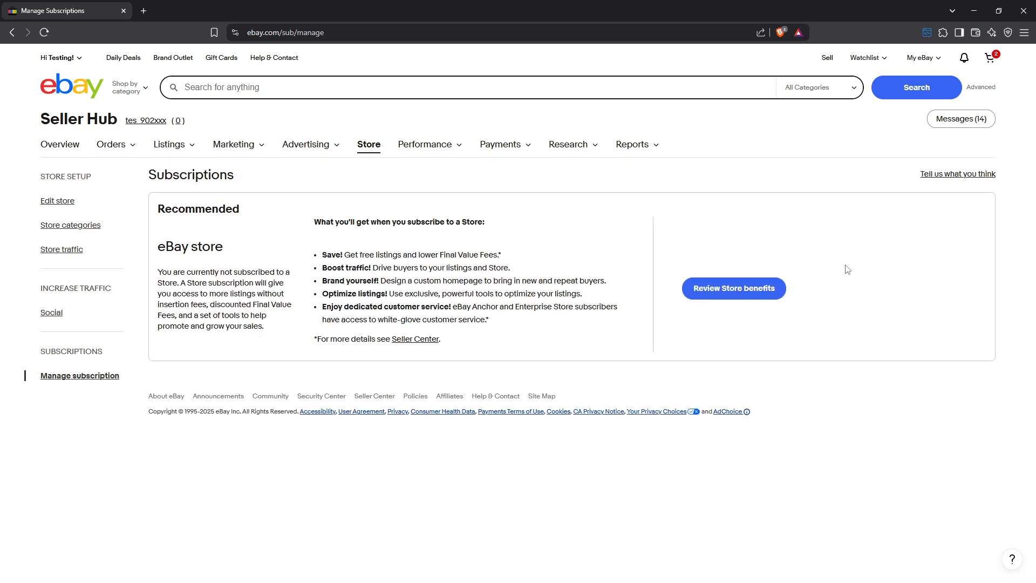
pyautogui.moveTo(748, 280)
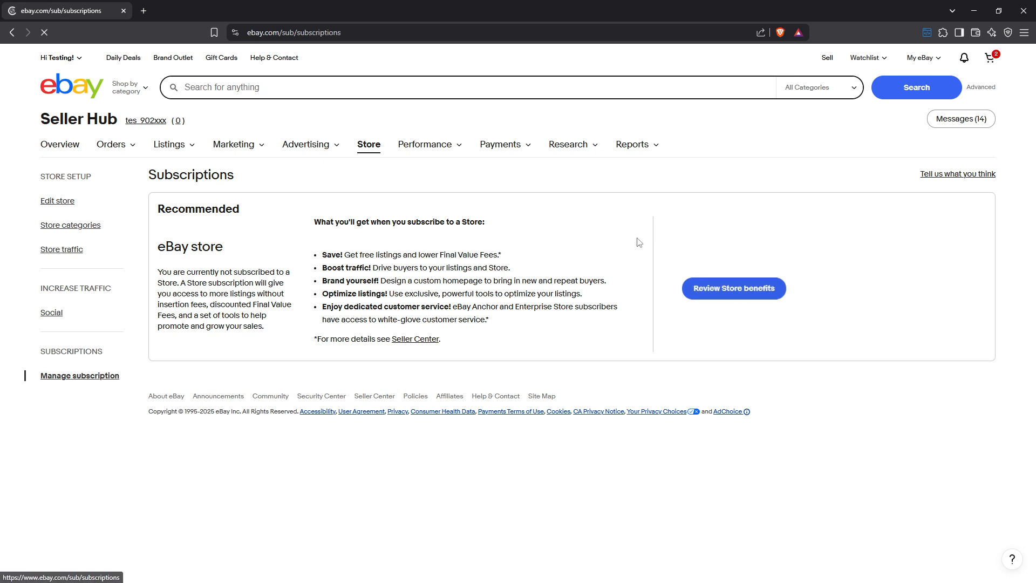
# Review the Compare Stores table from Starter to Enterprise, then return to My Subscriptions.
pyautogui.click(732, 288)
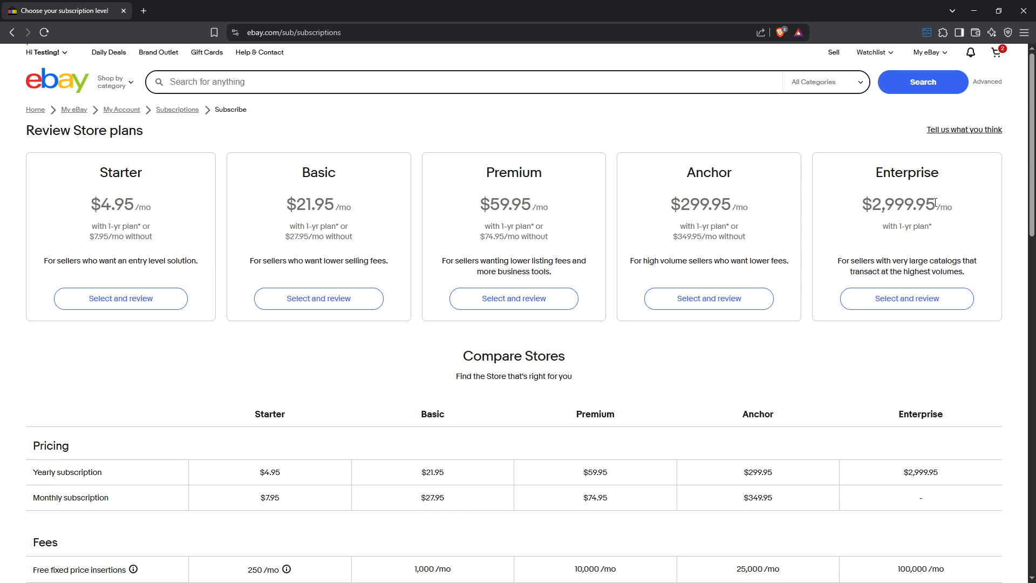
pyautogui.moveTo(236, 268)
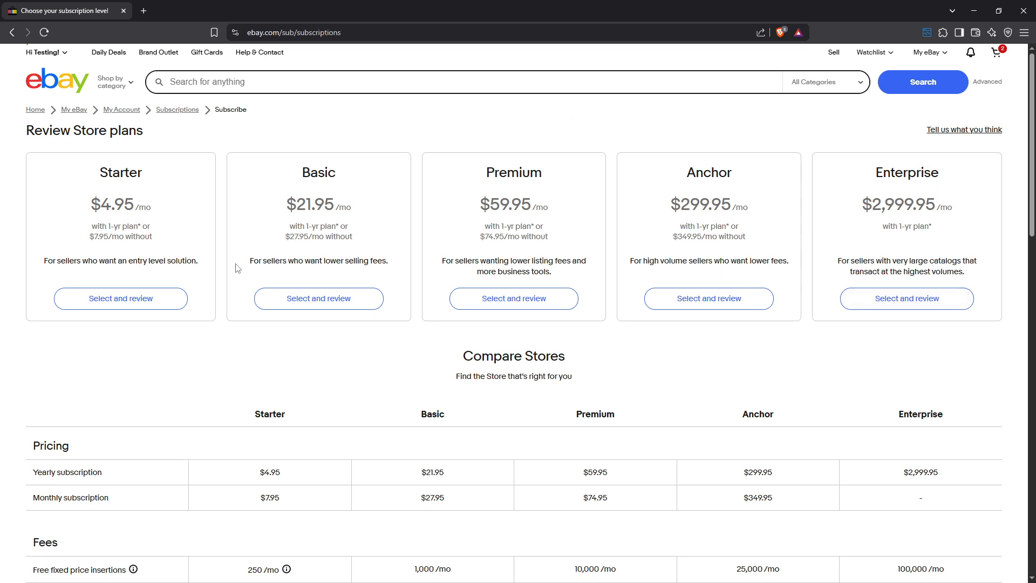
pyautogui.moveTo(250, 423)
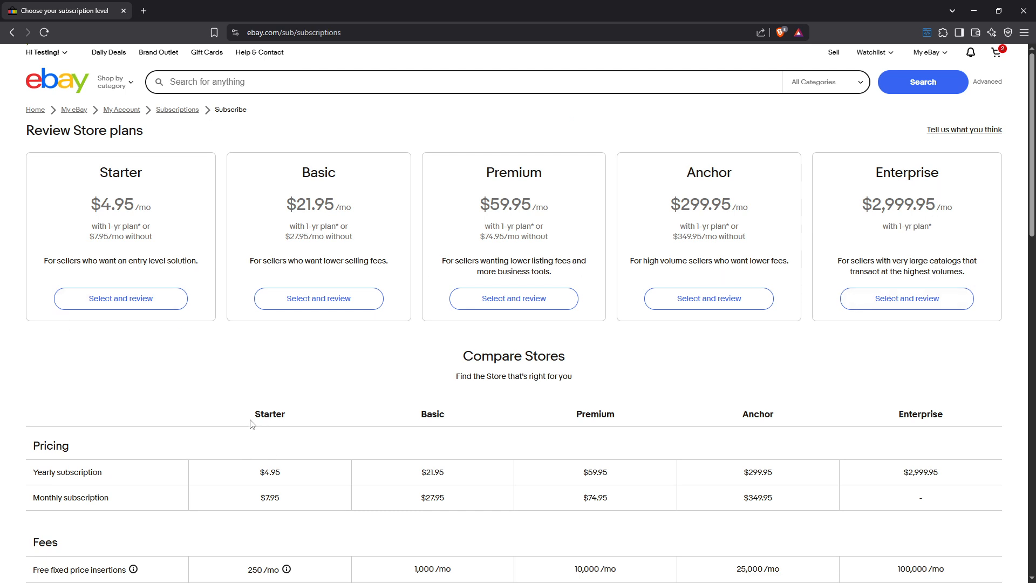
pyautogui.scroll(-3)
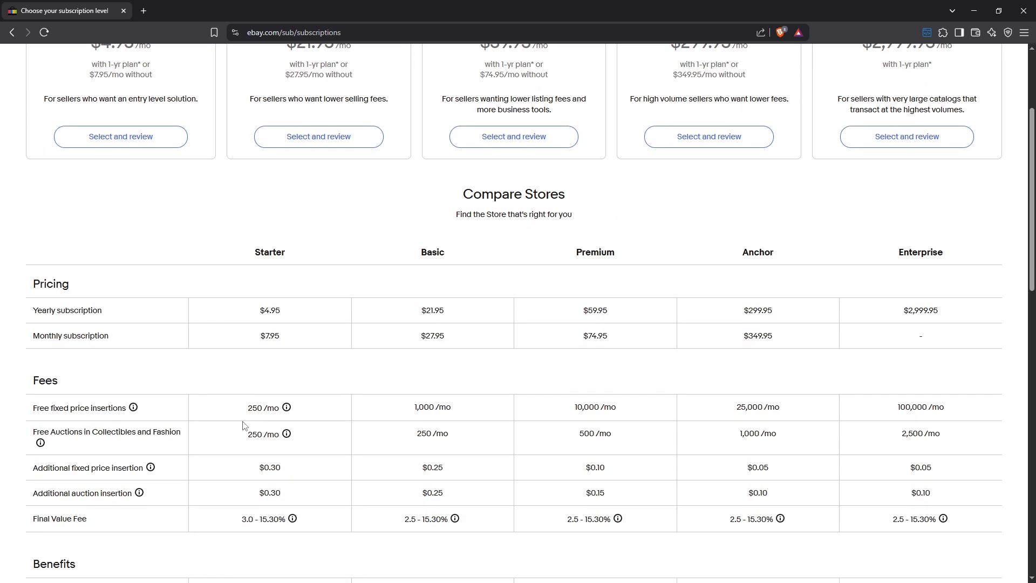
pyautogui.scroll(-3)
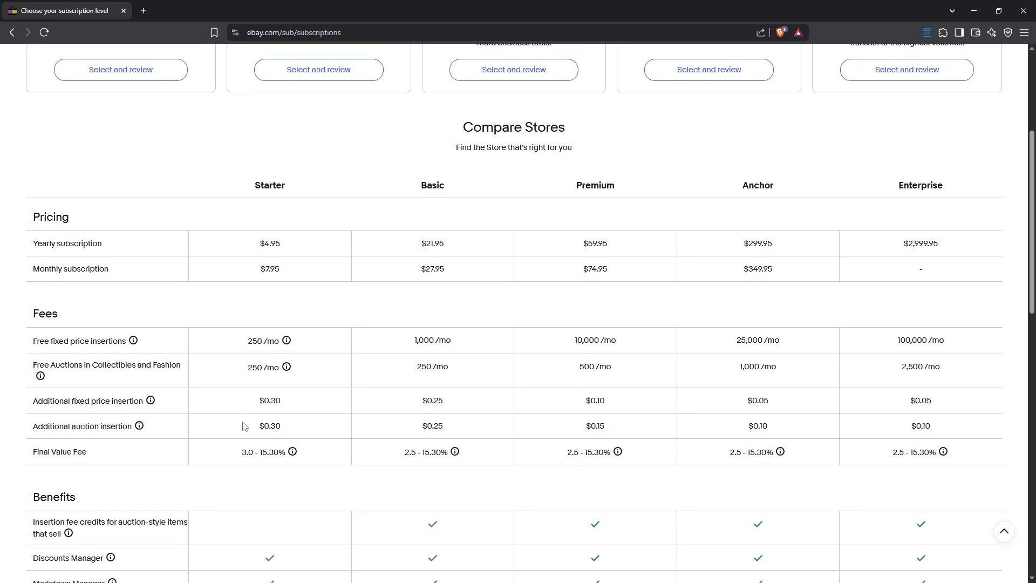
pyautogui.scroll(-3)
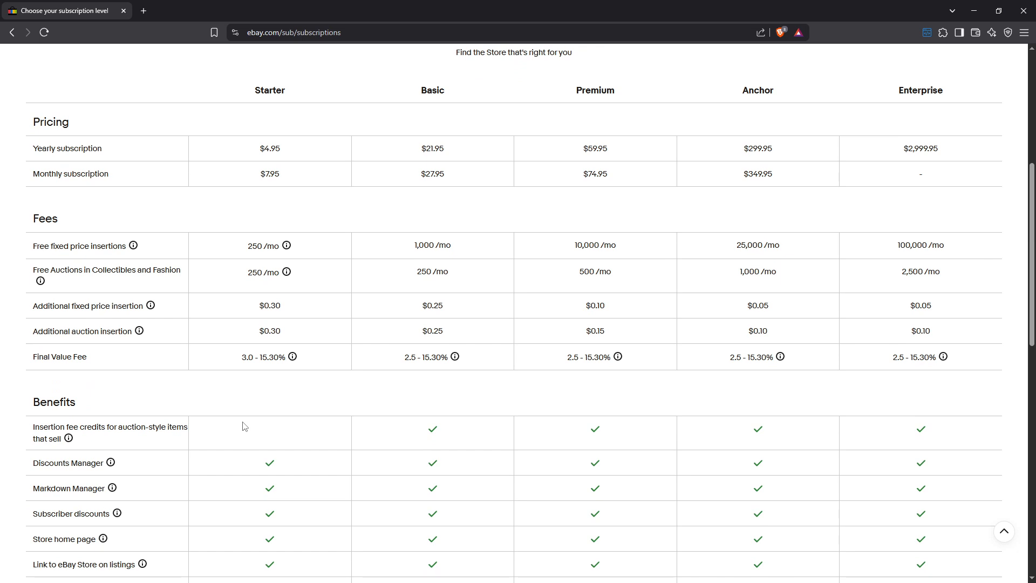
pyautogui.scroll(-3)
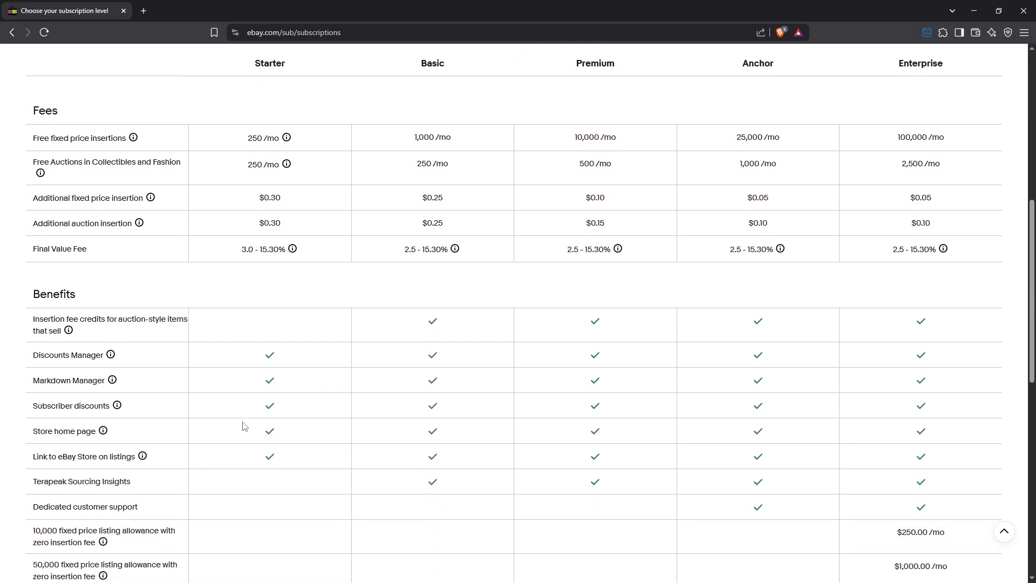
pyautogui.scroll(-3)
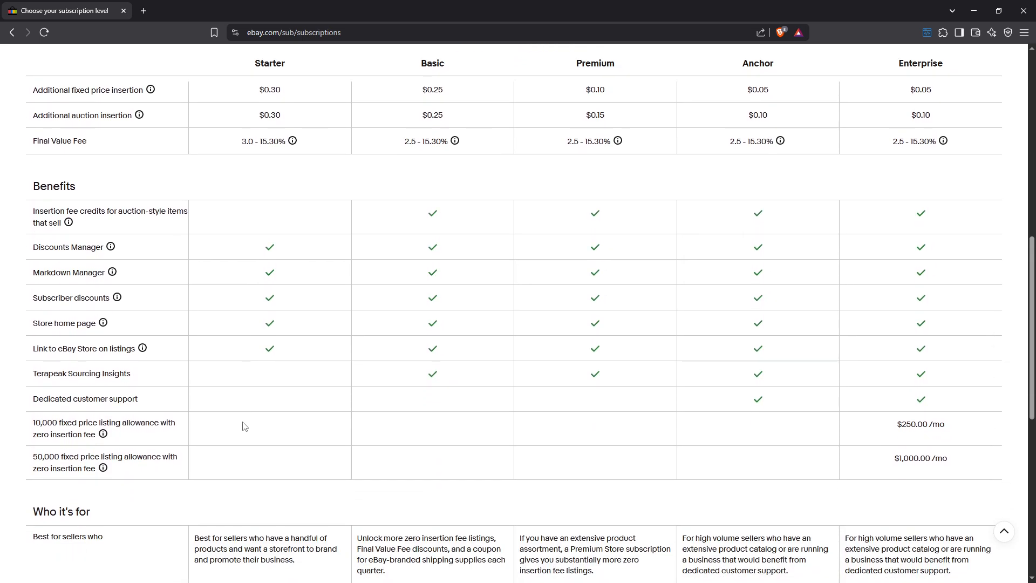
pyautogui.scroll(-3)
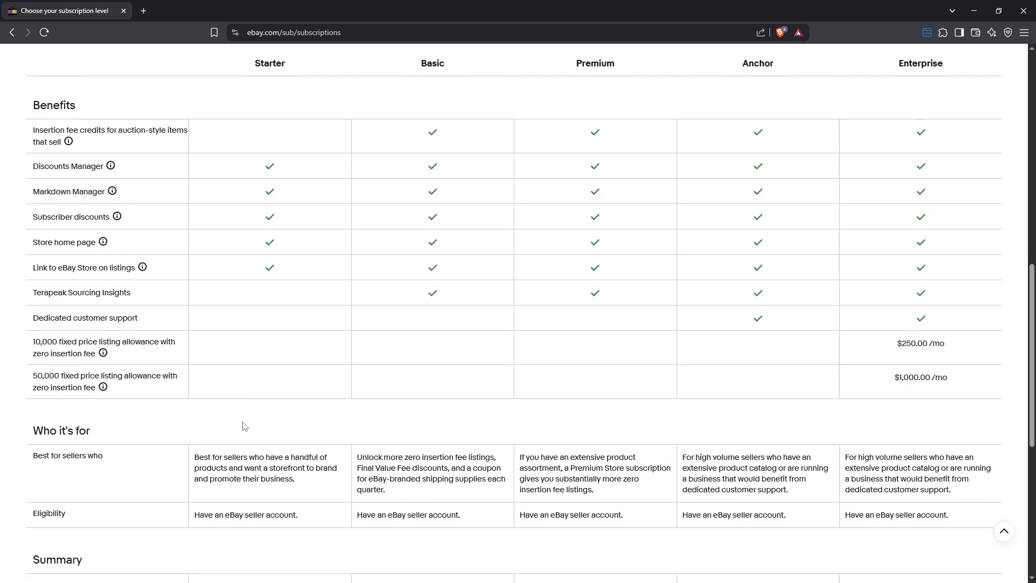
pyautogui.scroll(-3)
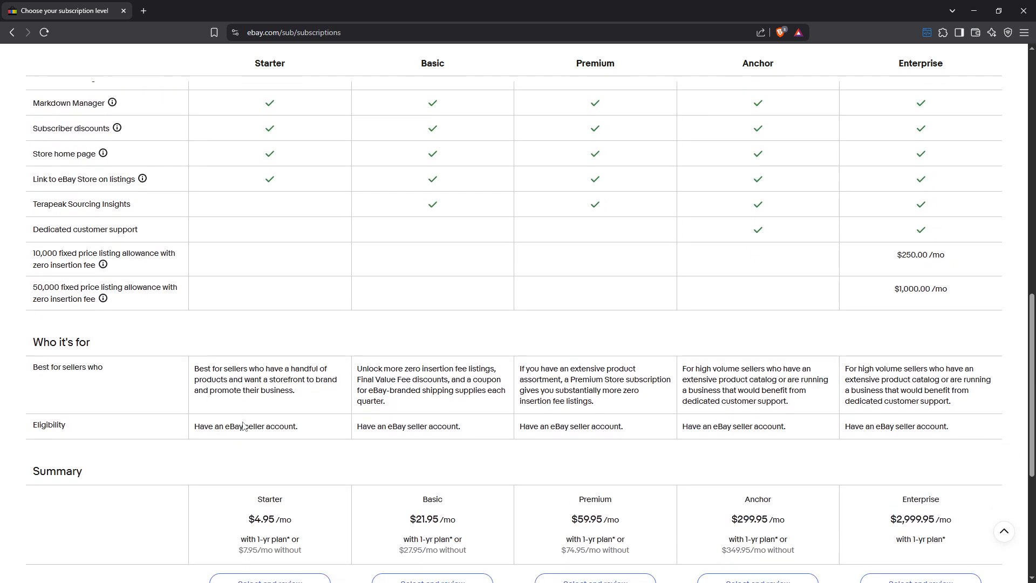
pyautogui.scroll(-3)
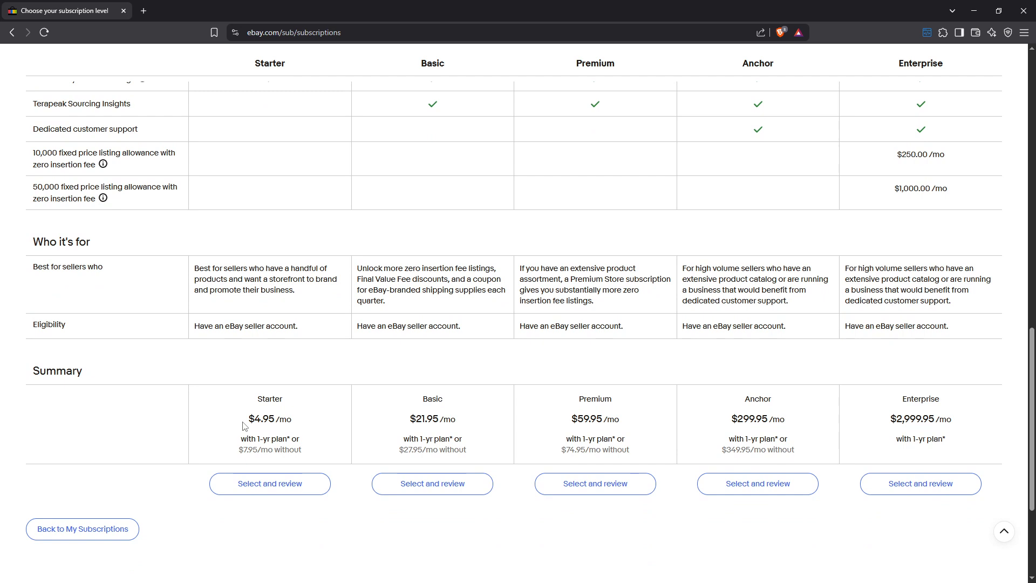
pyautogui.scroll(-3)
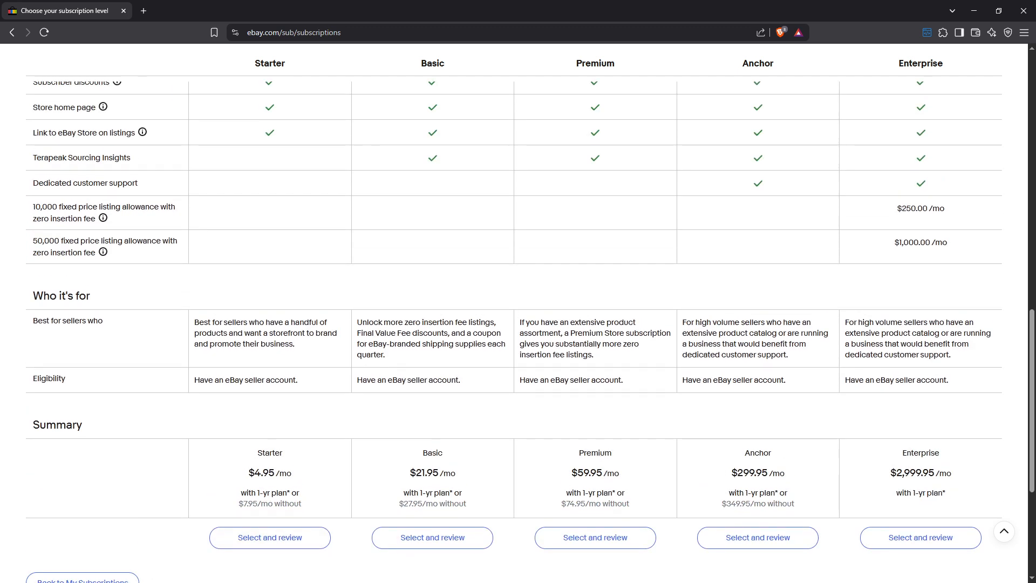
pyautogui.moveTo(168, 302)
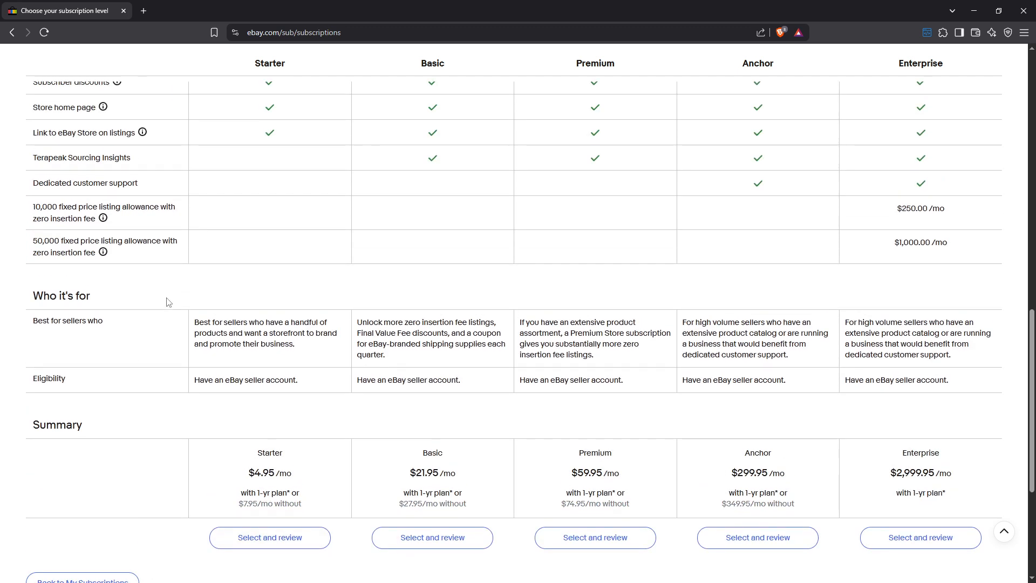
pyautogui.scroll(-3)
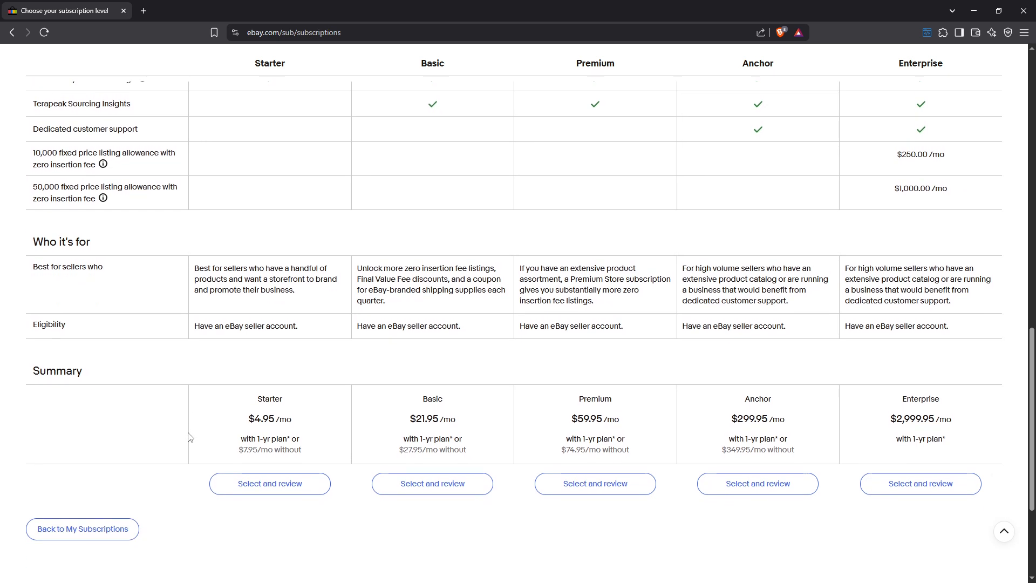
pyautogui.click(82, 528)
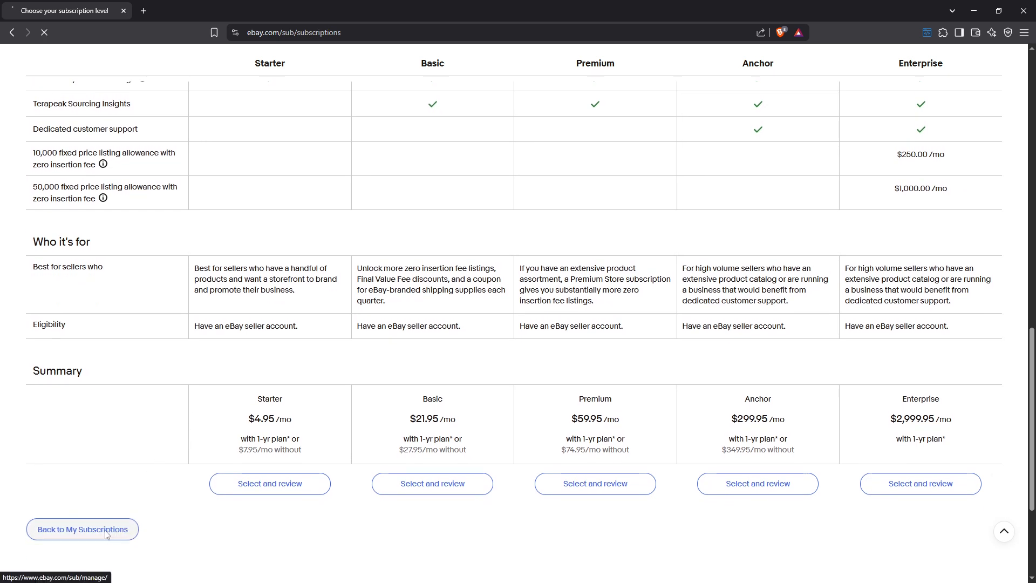
# Show the Word cancellation-tips document and briefly highlight the last tip about notifying buyers.
pyautogui.click(81, 529)
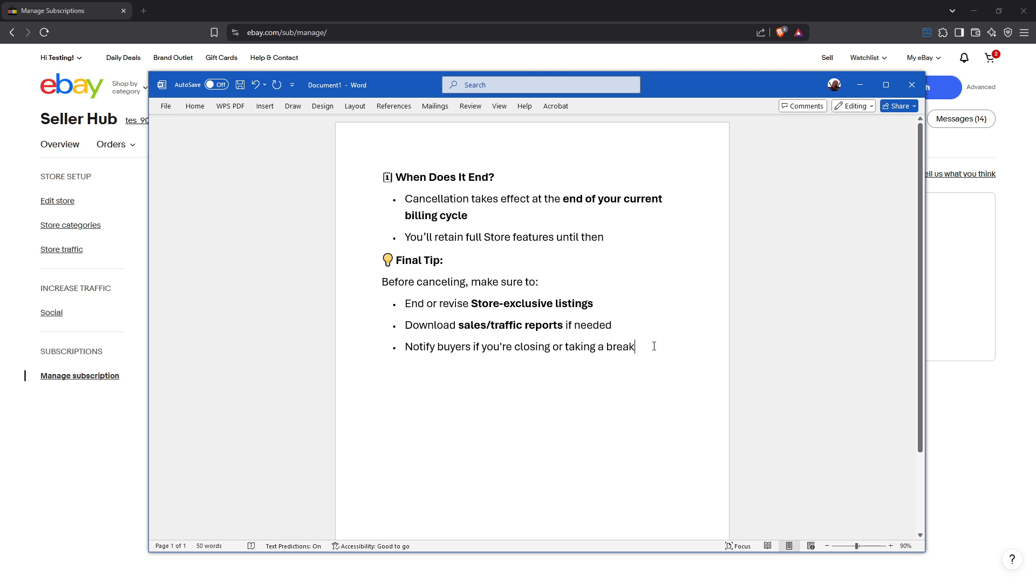
pyautogui.moveTo(405, 346); pyautogui.dragTo(633, 346)
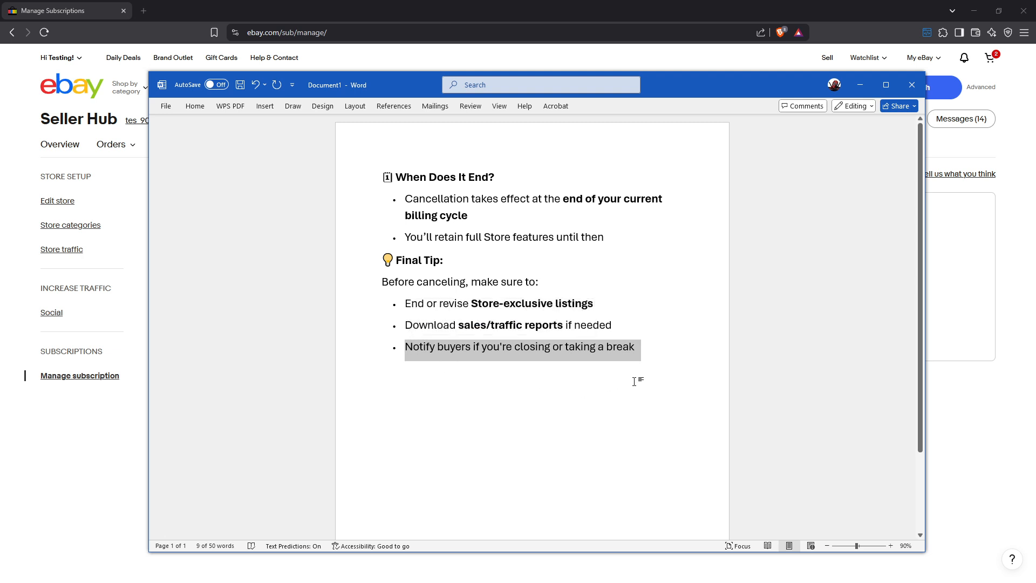
pyautogui.moveTo(633, 387)
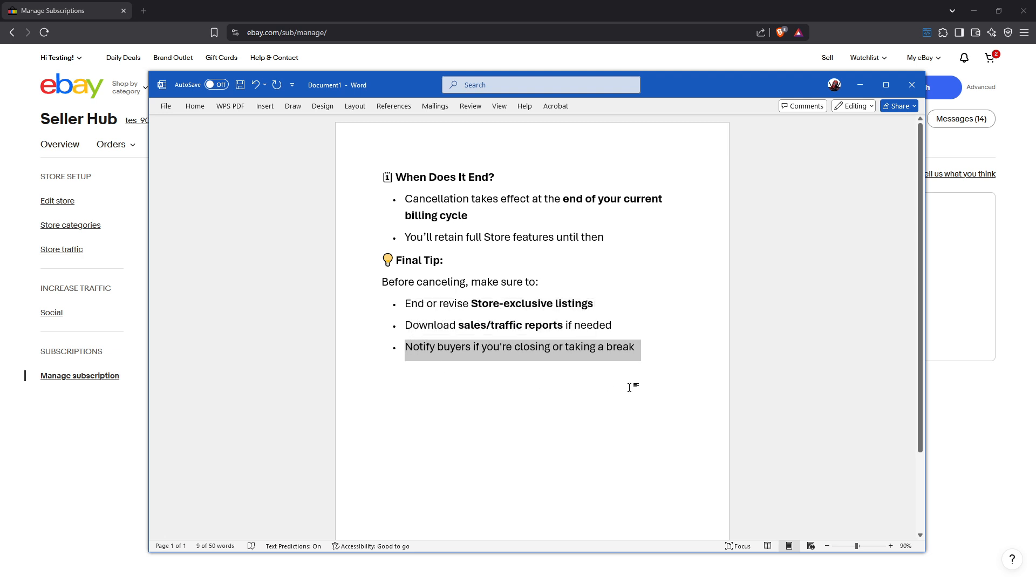
pyautogui.click(381, 366)
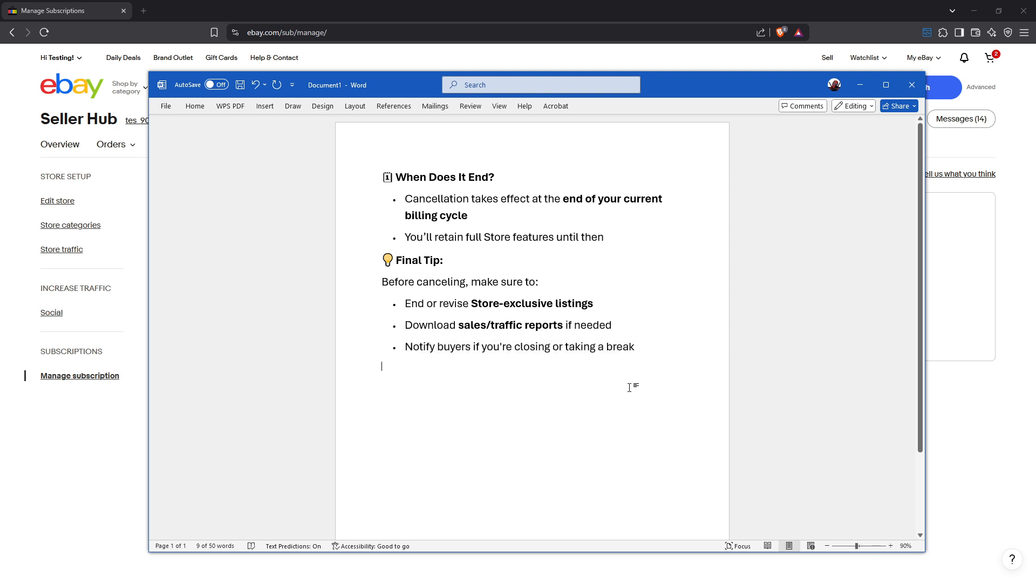